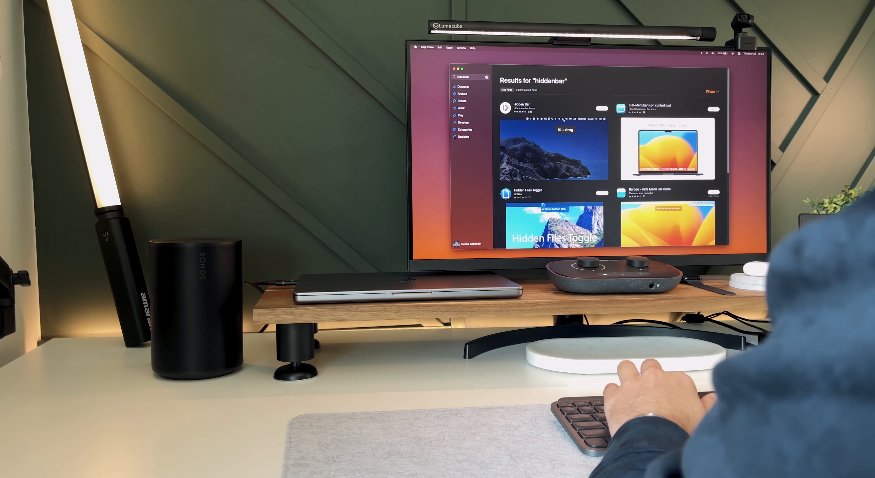
Step: Open the Hidden Bar app's product page from the 'hiddenbar' search results
{"action": "left_click", "coordinate": [518, 105]}
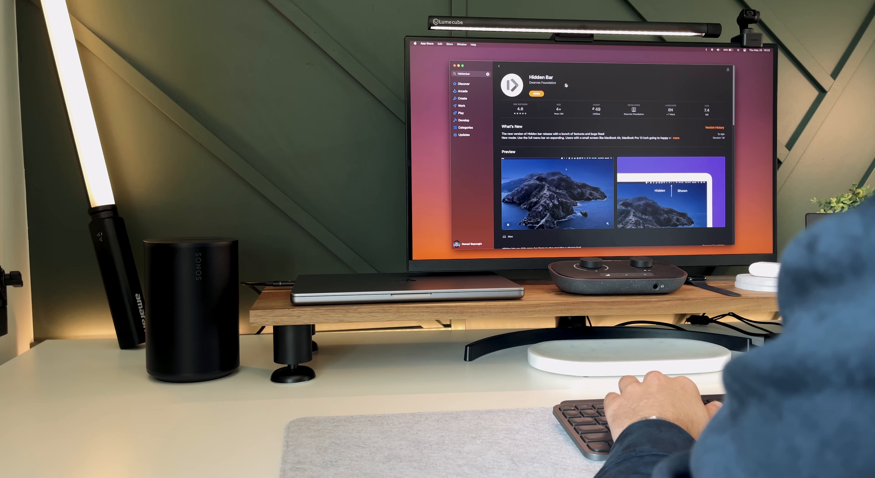